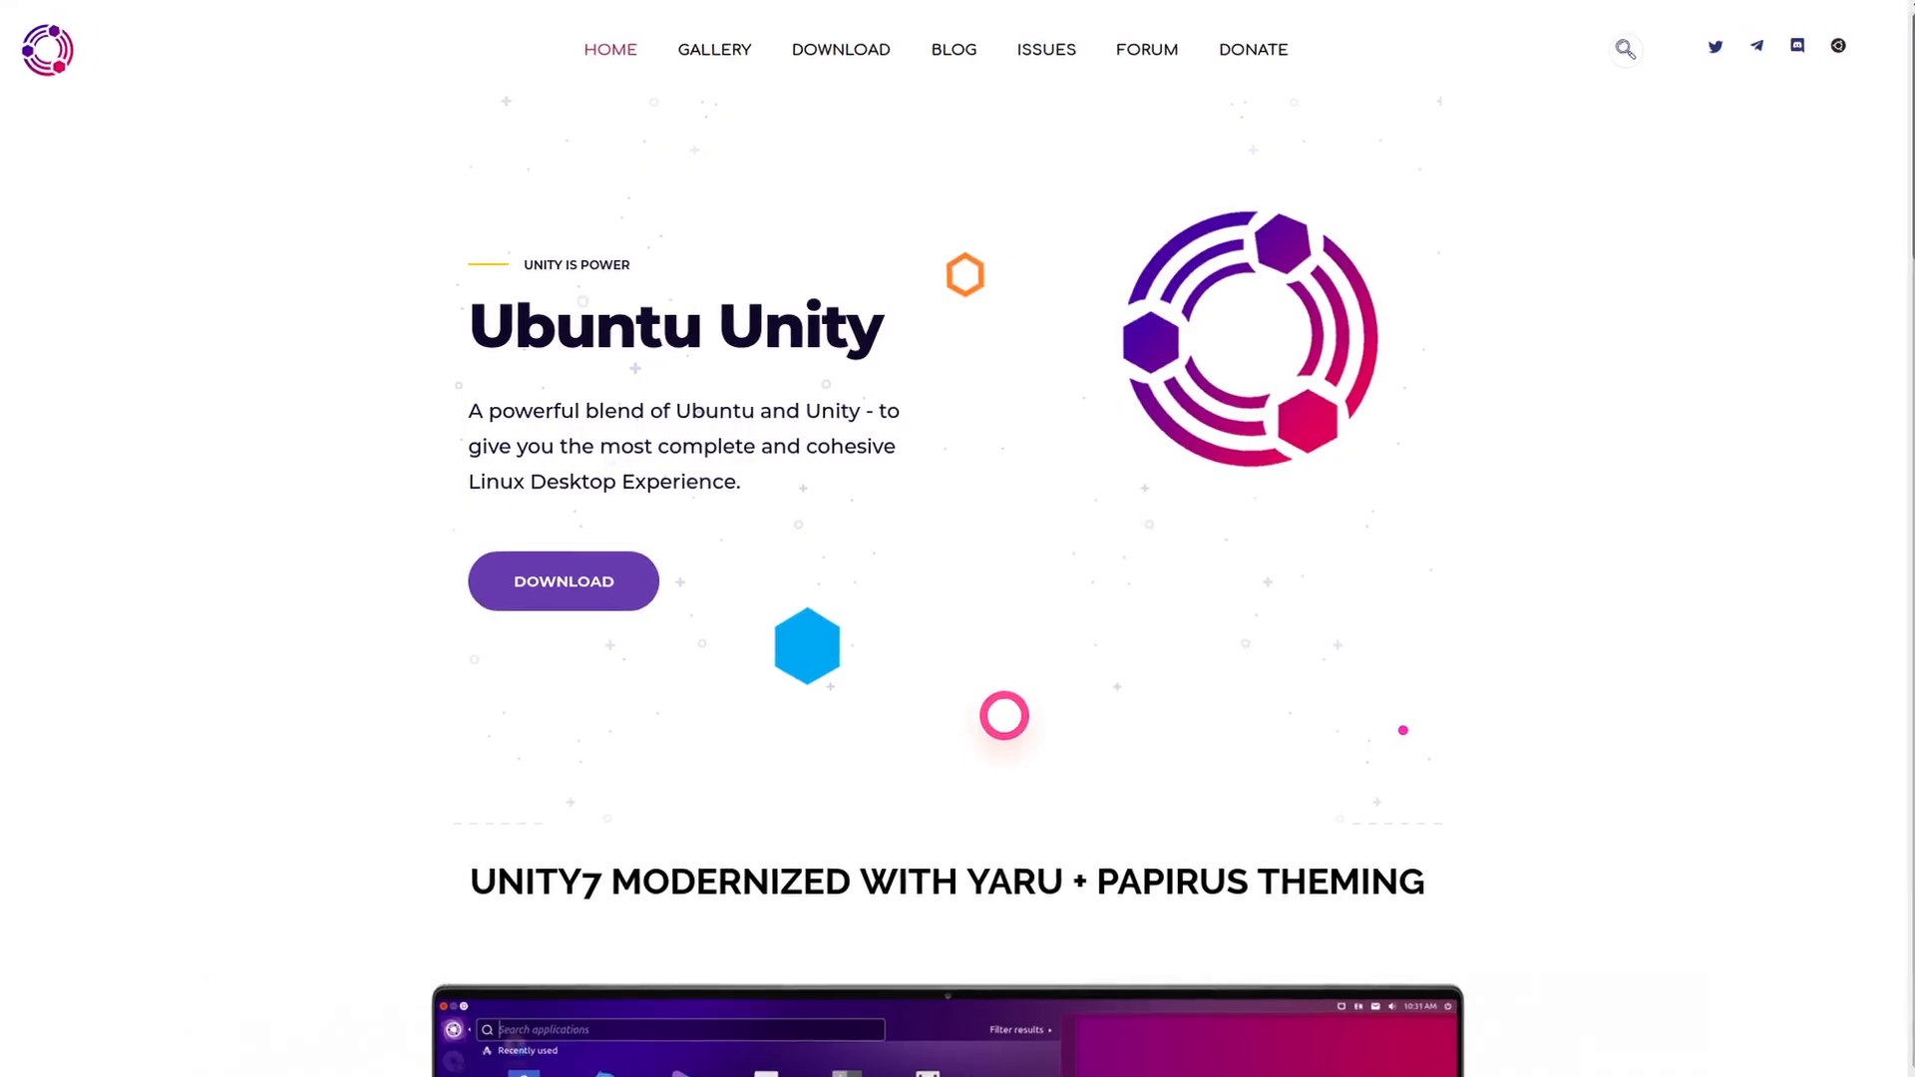
- Scroll down the news article 'Canonical Kills Ubuntu Unity, Will Switch Back To Gnome'
{"action": "scroll", "scroll_direction": "down", "scroll_amount": 3}
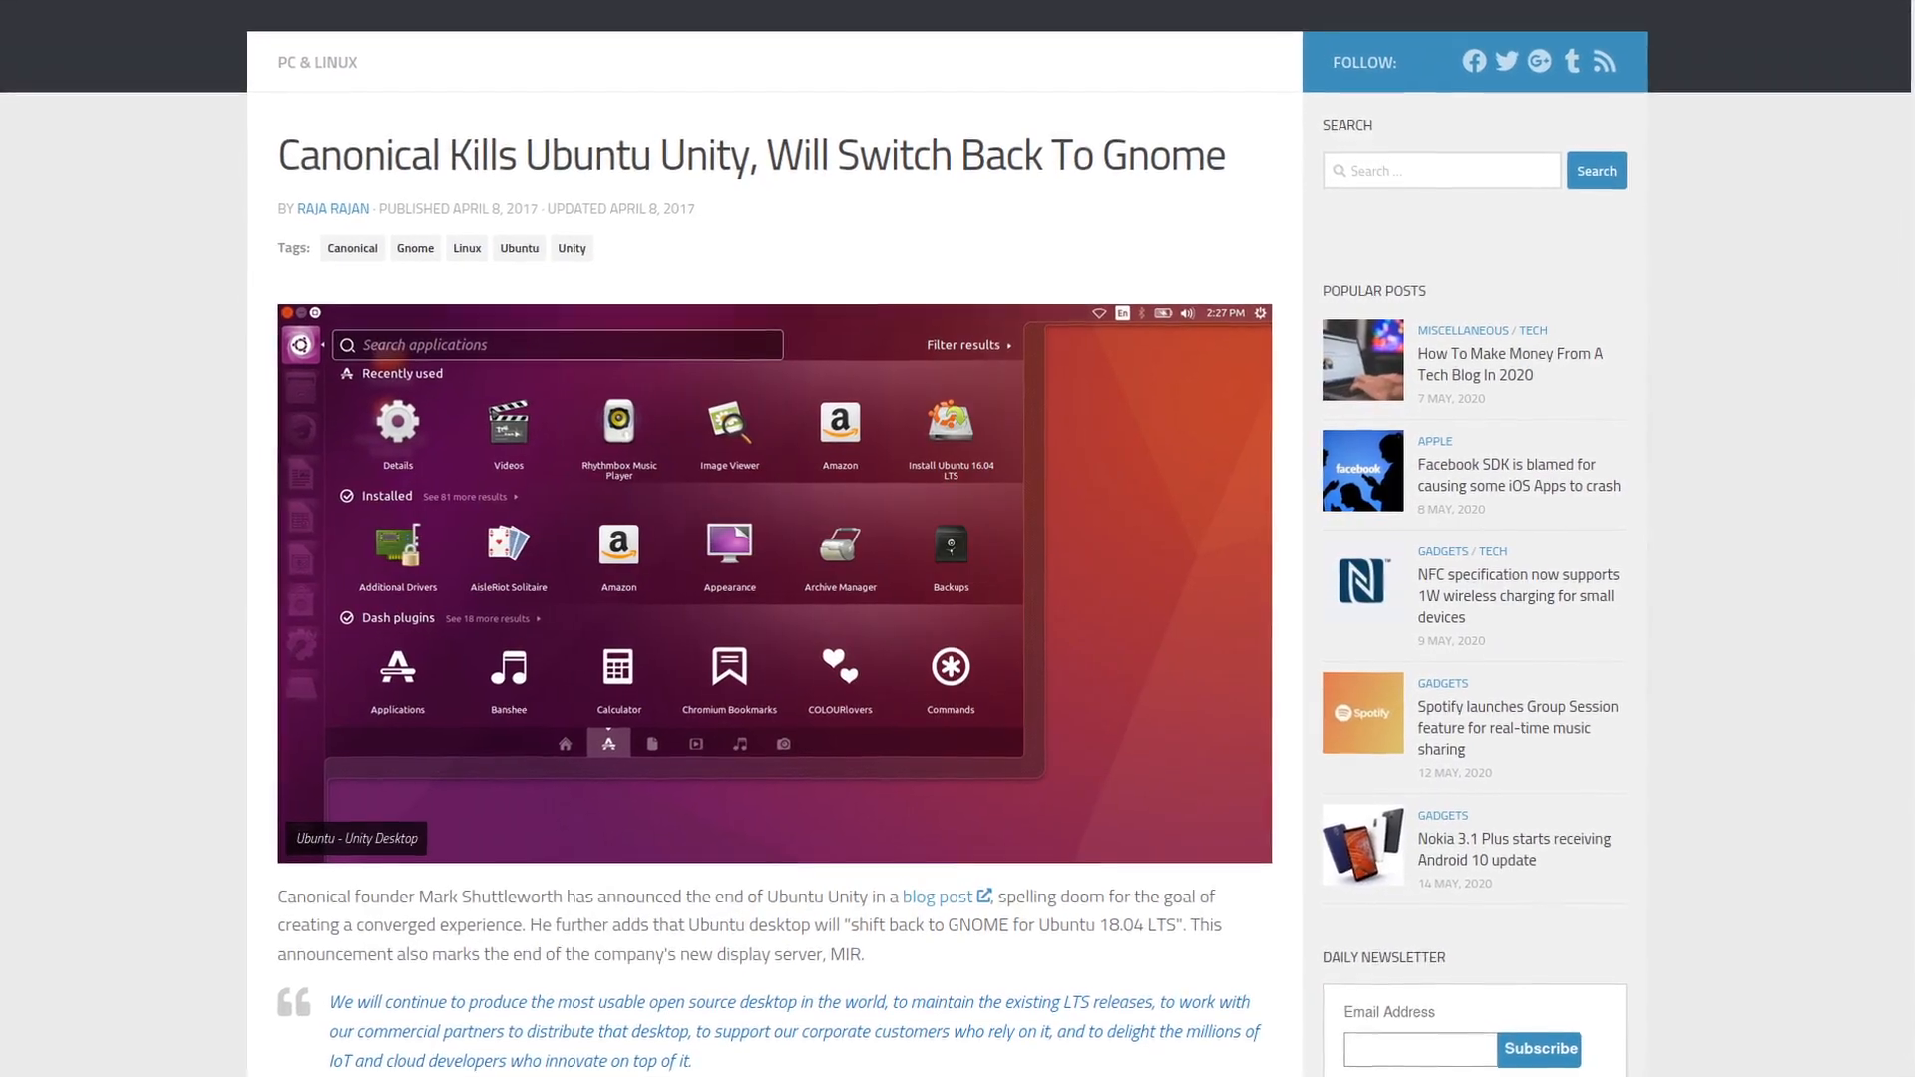
- Scroll down the returning 'Unity is Power' Ubuntu Unity homepage
{"action": "scroll", "scroll_direction": "down", "scroll_amount": 3}
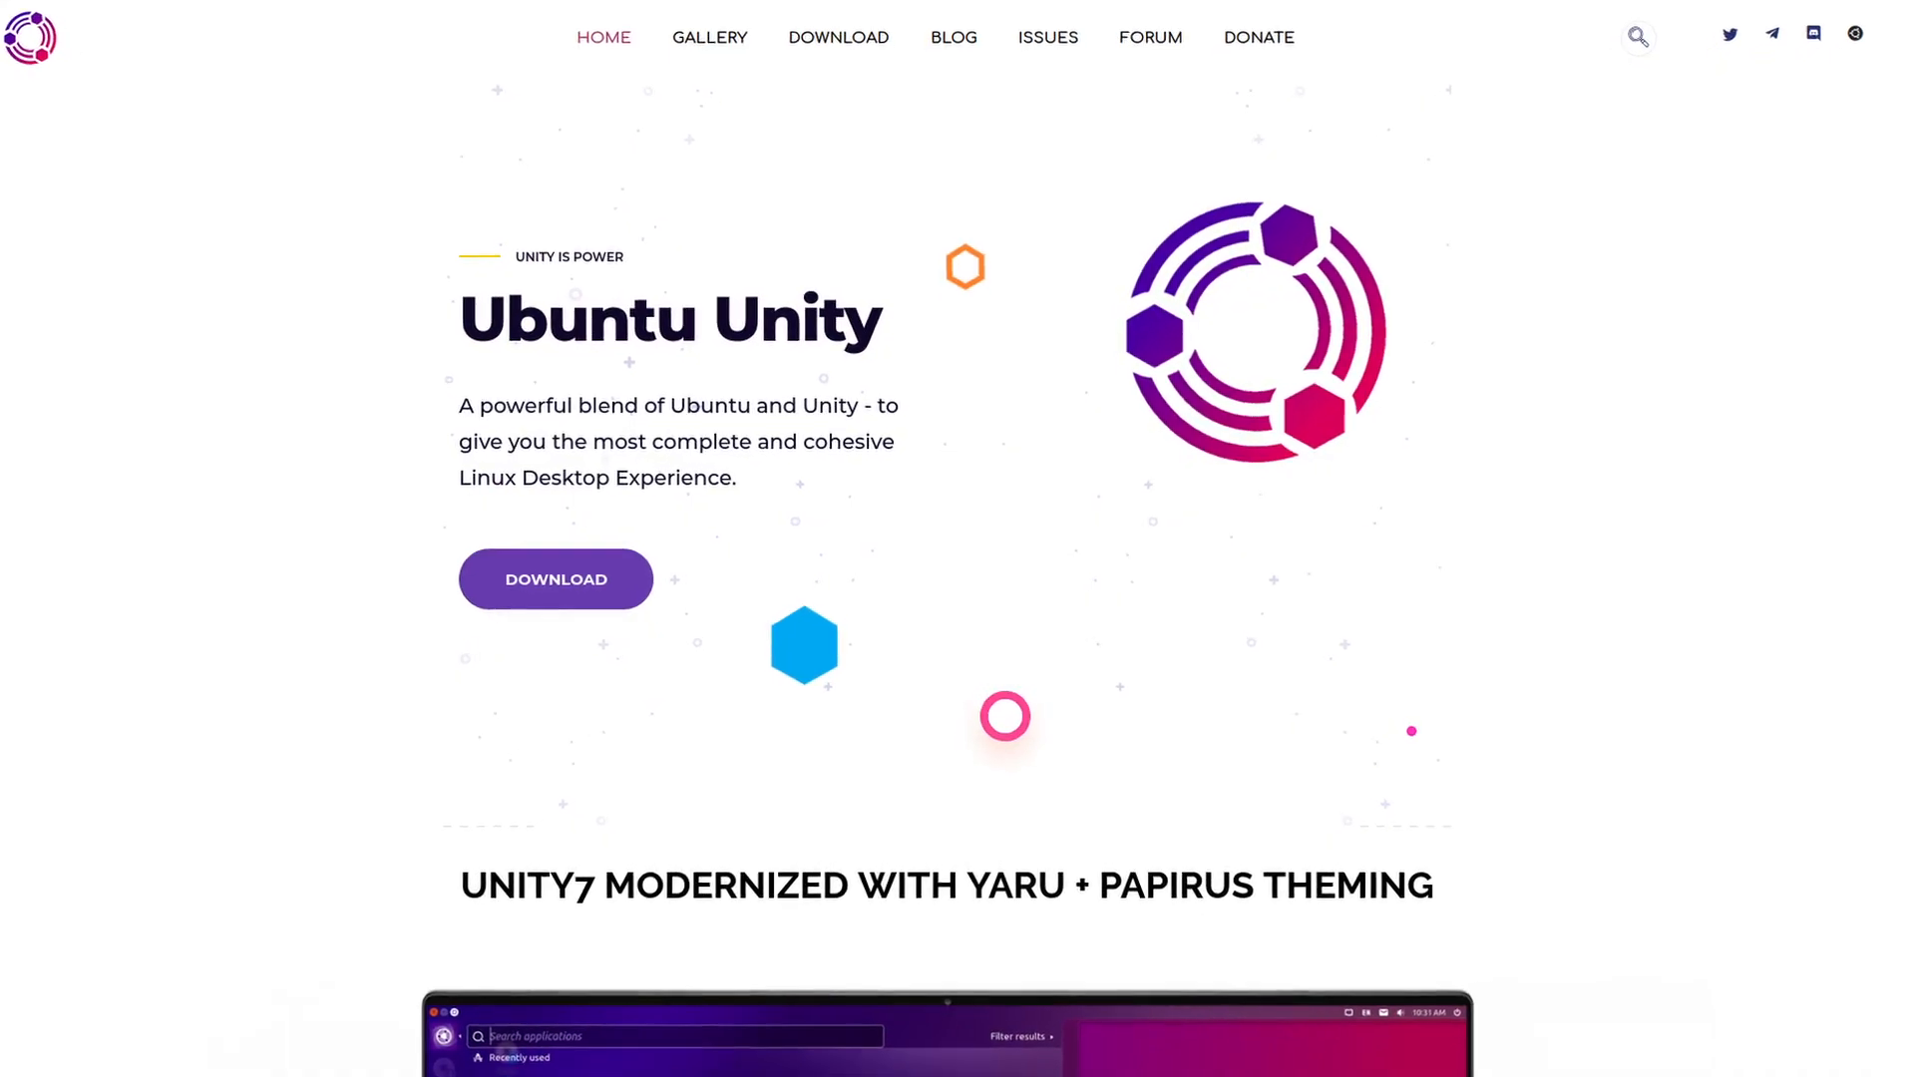
- Scroll through the Unity-for-Arch README to its compile-from-source package list
{"action": "scroll", "scroll_direction": "down", "scroll_amount": 3}
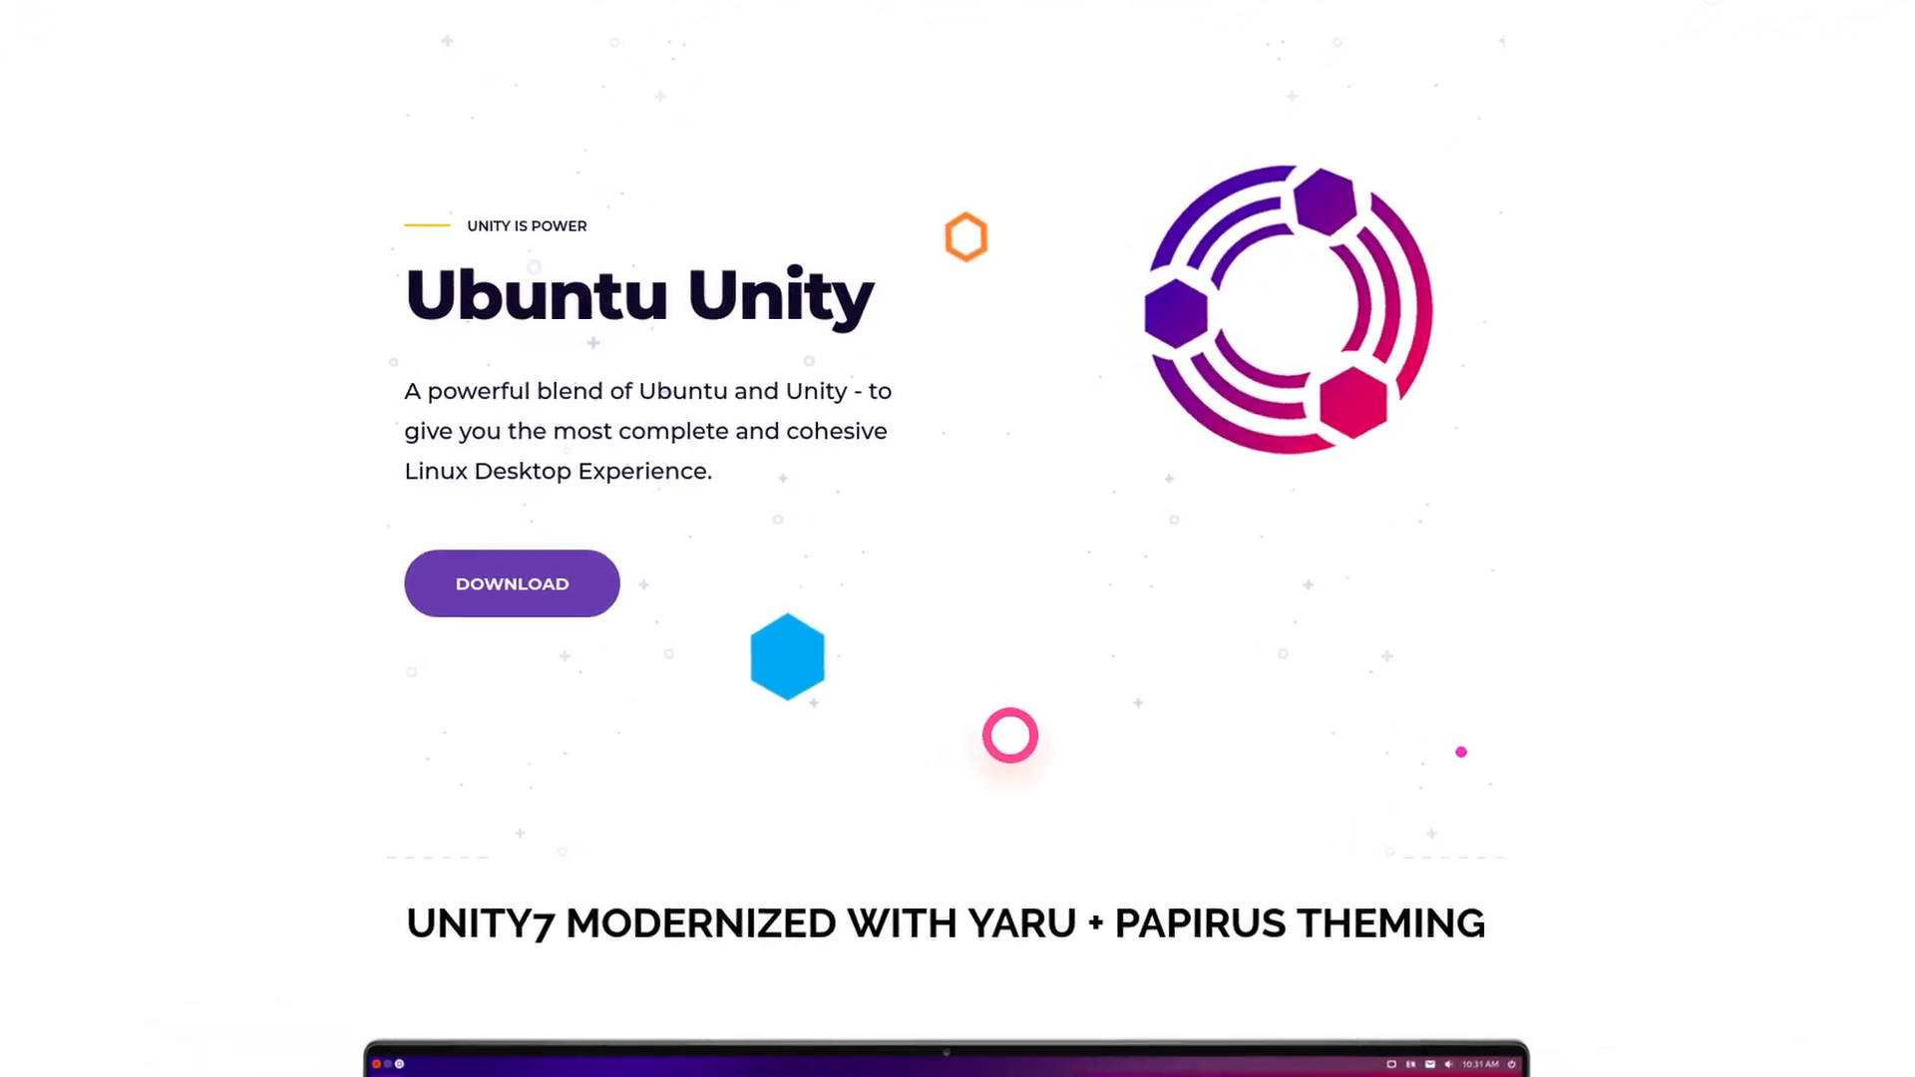
{"action": "scroll", "scroll_direction": "down", "scroll_amount": 3}
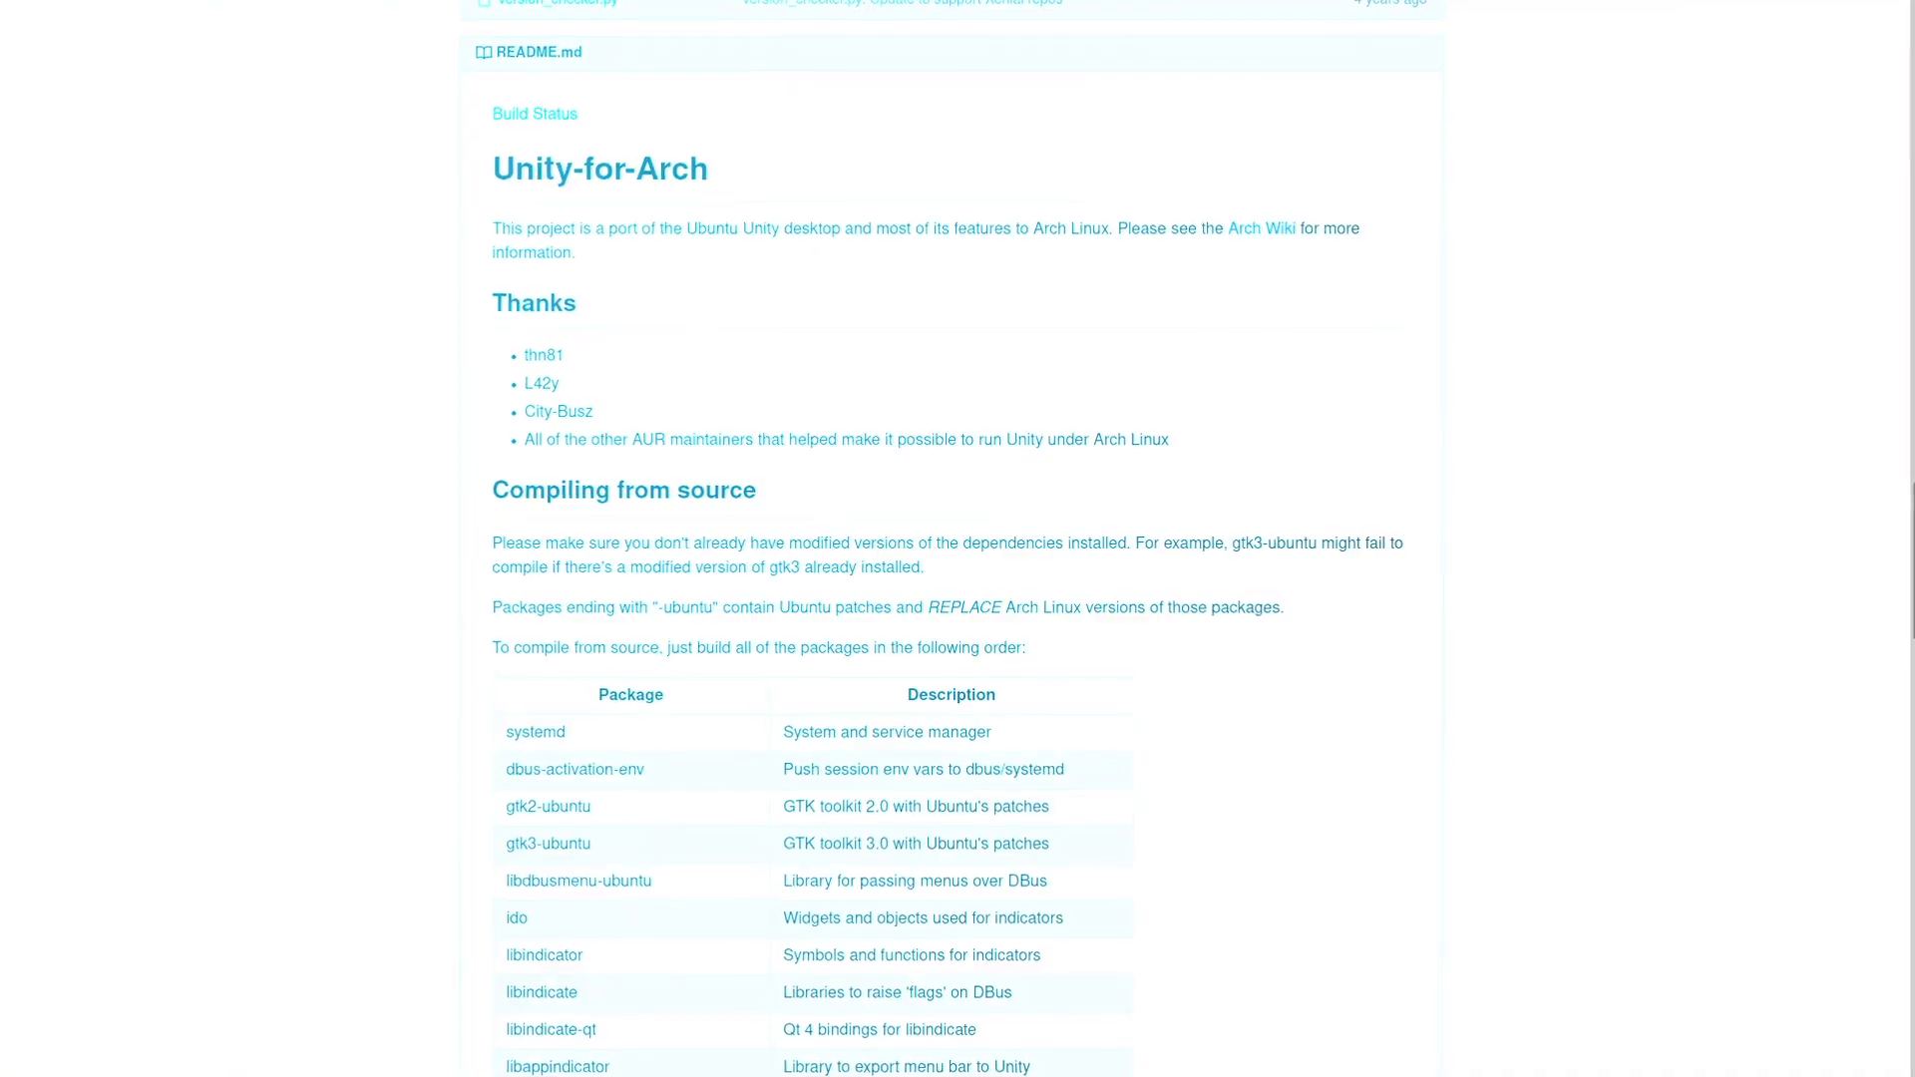
- Show the Unity desktop and its Appearance settings with the desert Mojave wallpaper applied
{"action": "scroll", "scroll_direction": "up", "scroll_amount": 3}
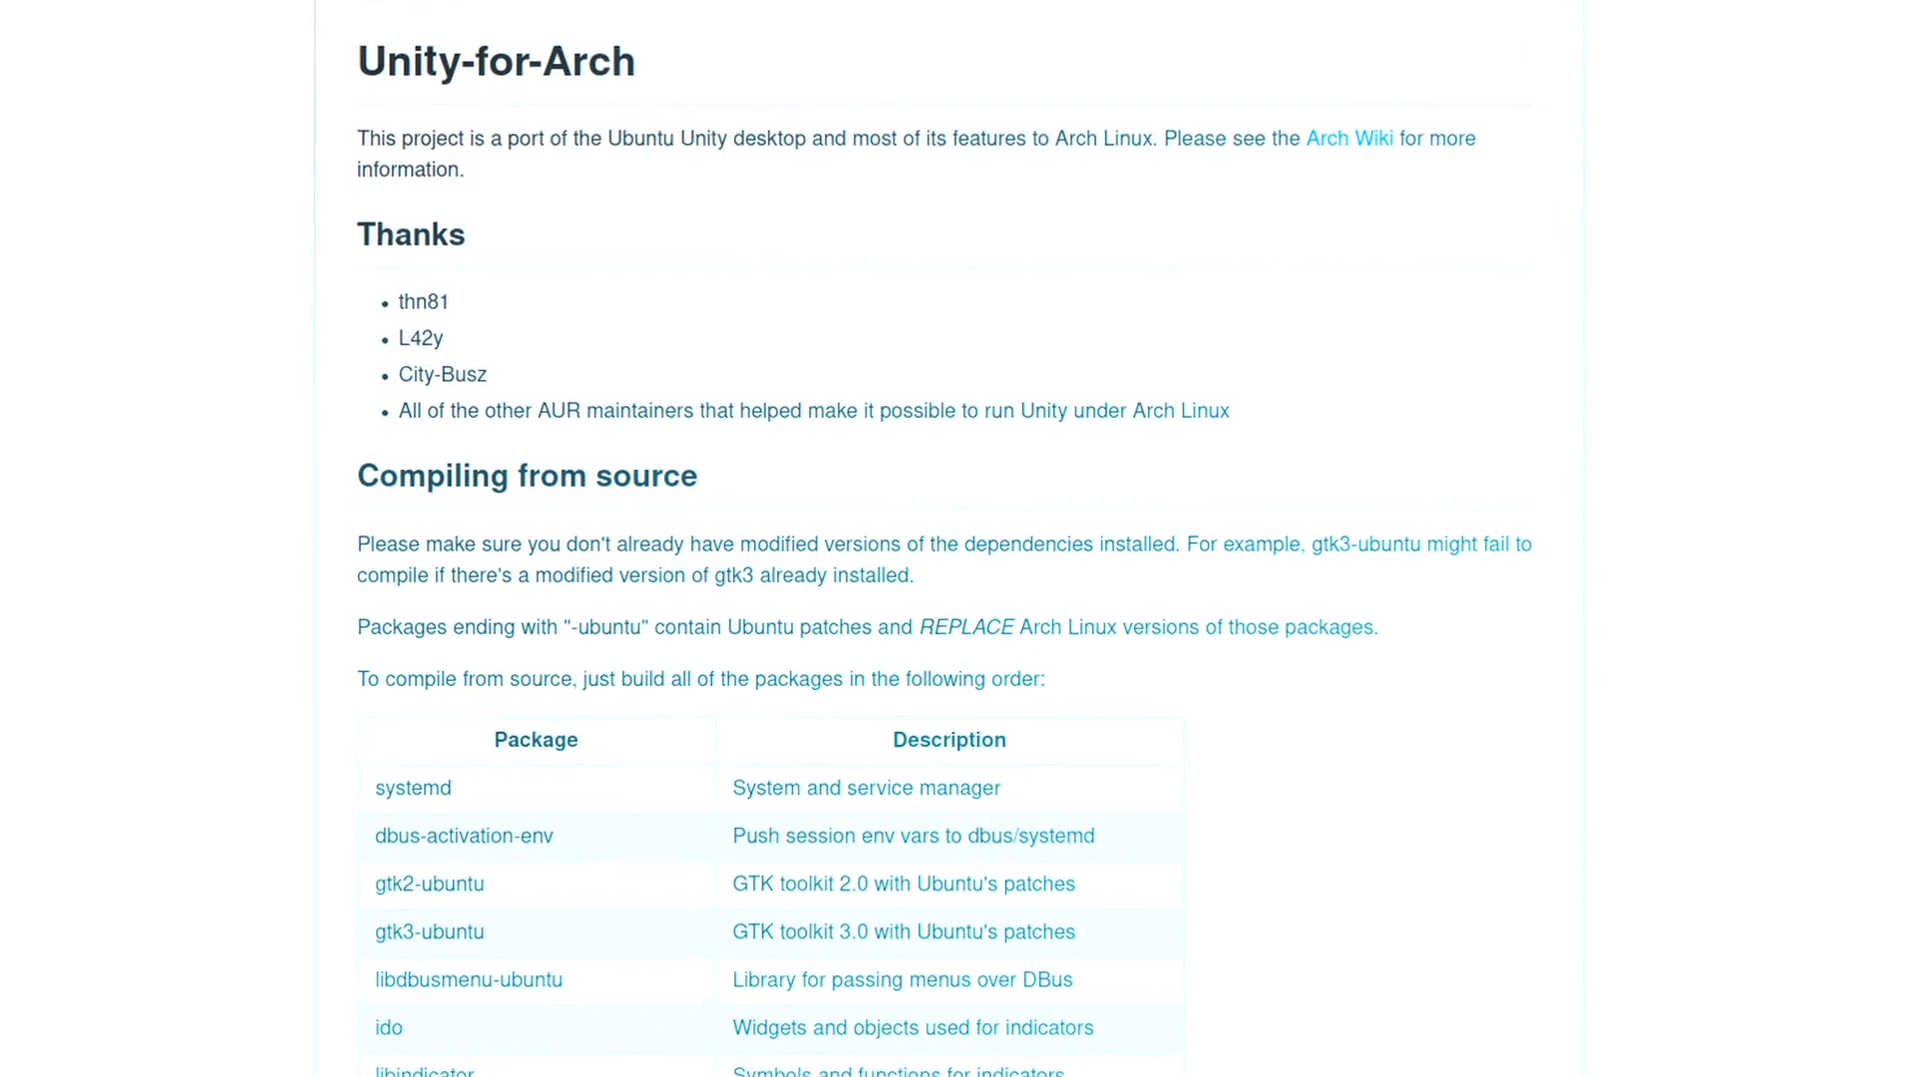
{"action": "left_click", "coordinate": [31, 293]}
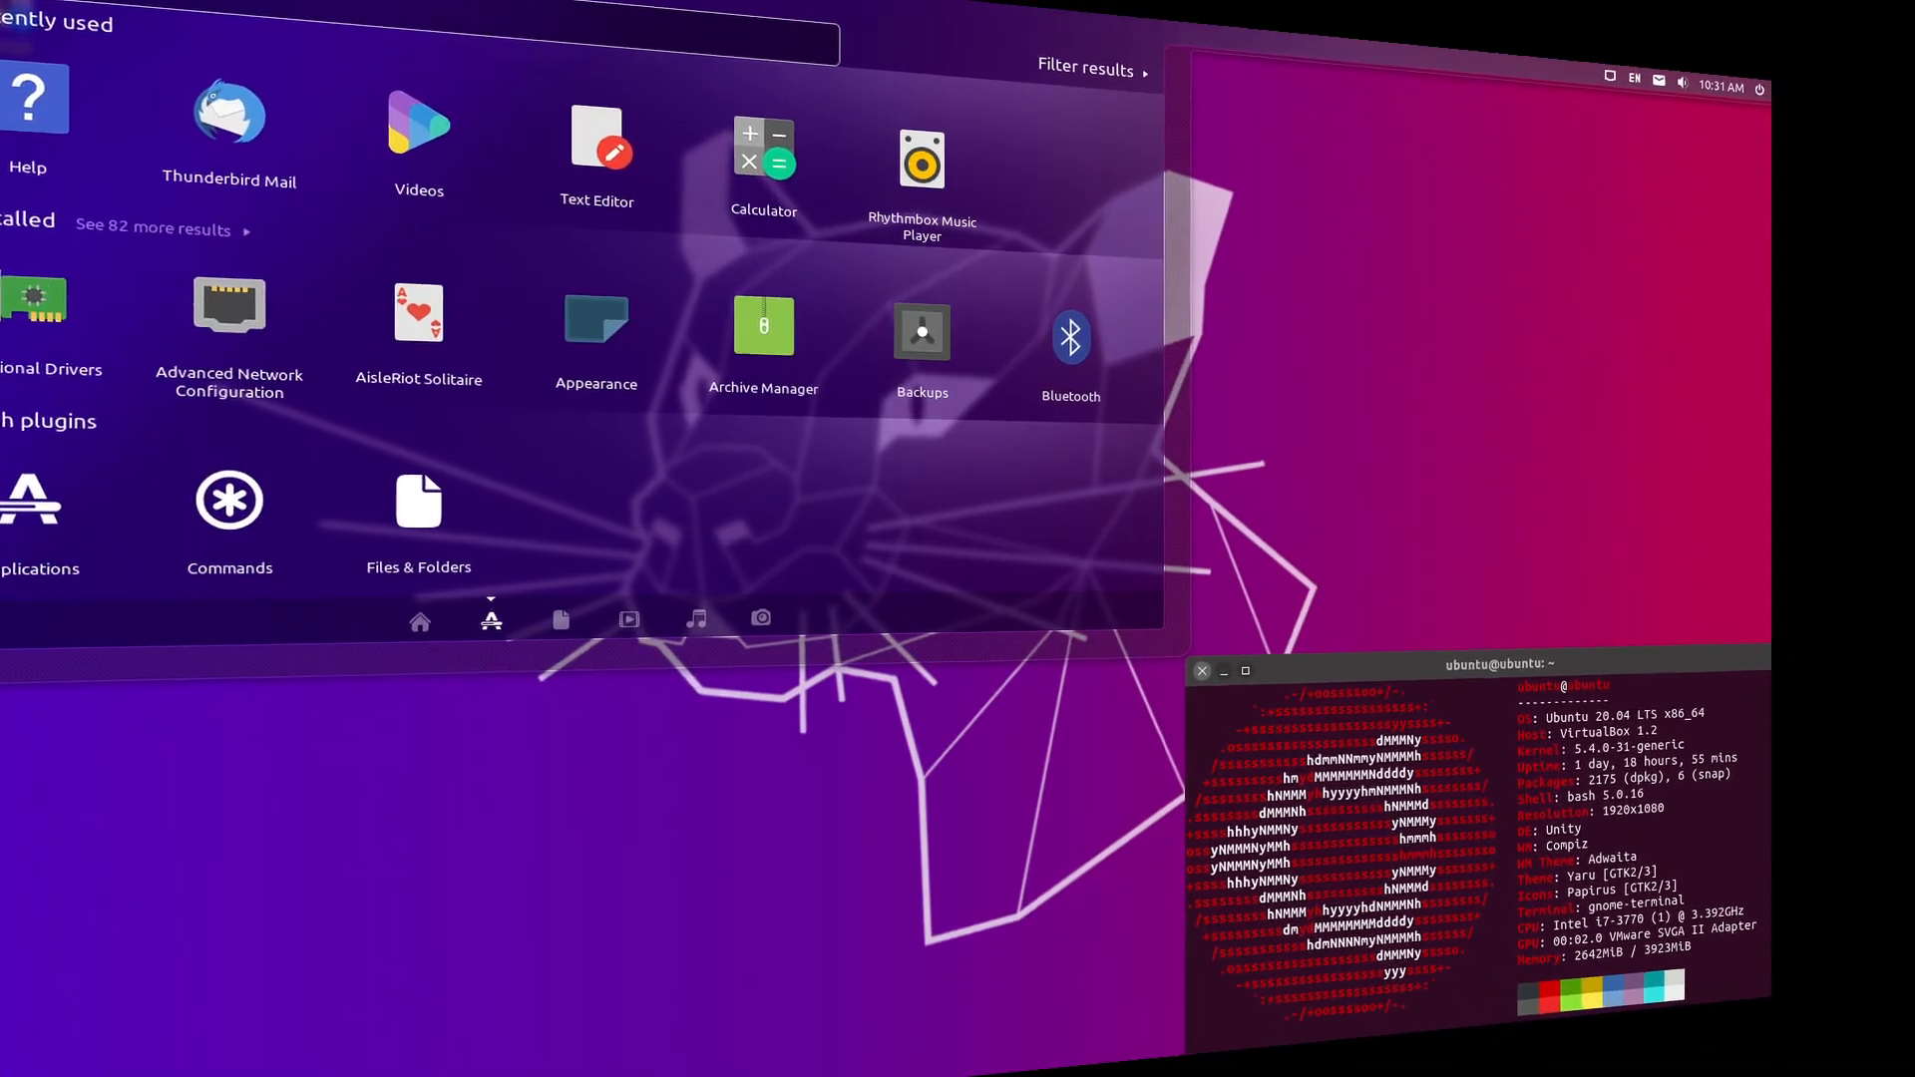
{"action": "left_click", "coordinate": [594, 327]}
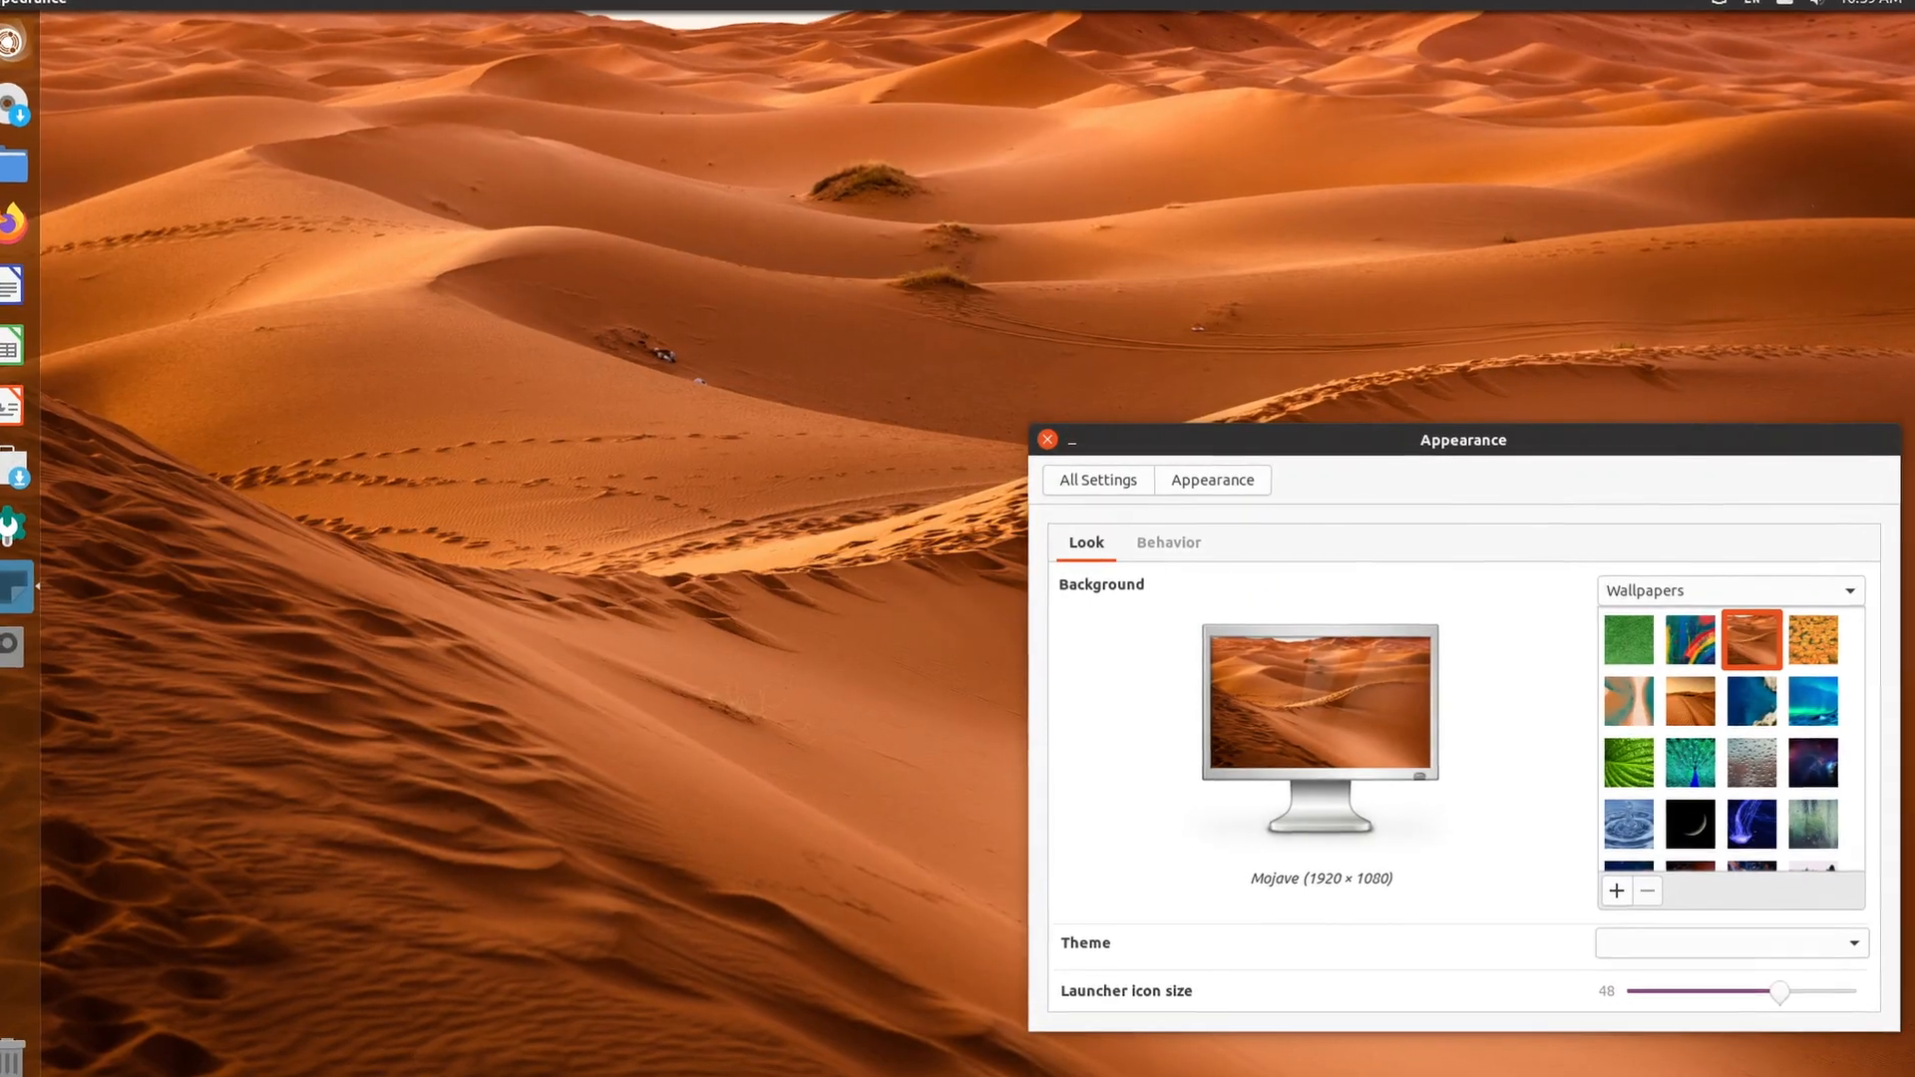